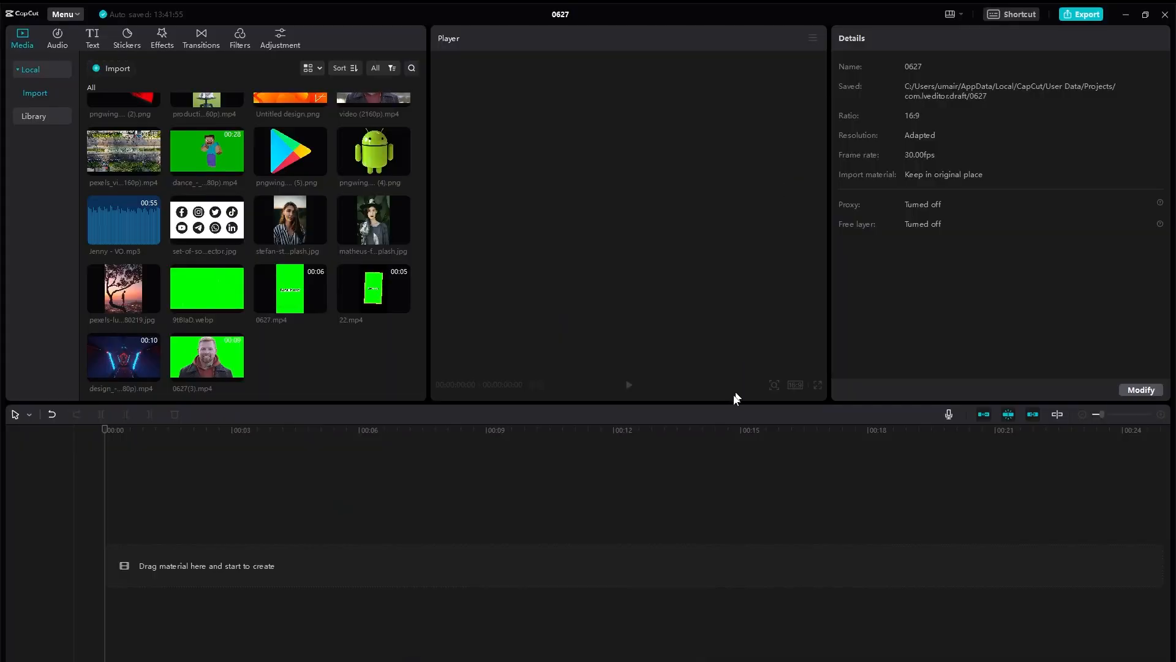
{"action": "mouse_move", "coordinate": [700, 459]}
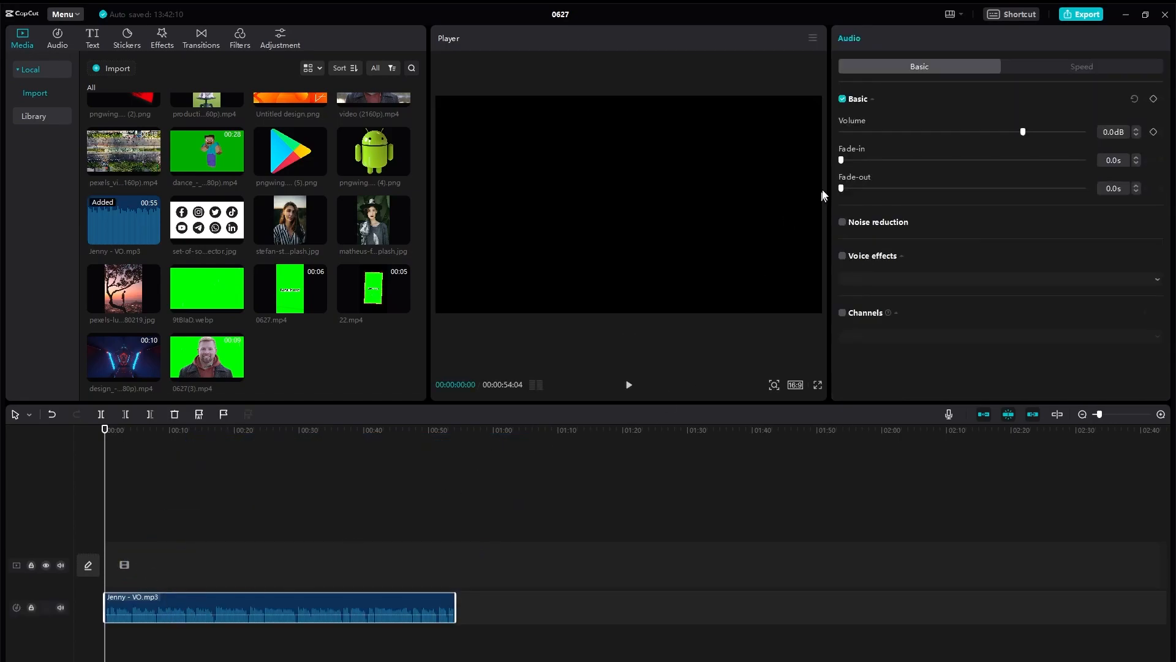
- Give the Jenny voiceover clip a 0.7 s fade-in and 0.8 s fade-out
{"action": "left_click", "coordinate": [92, 38]}
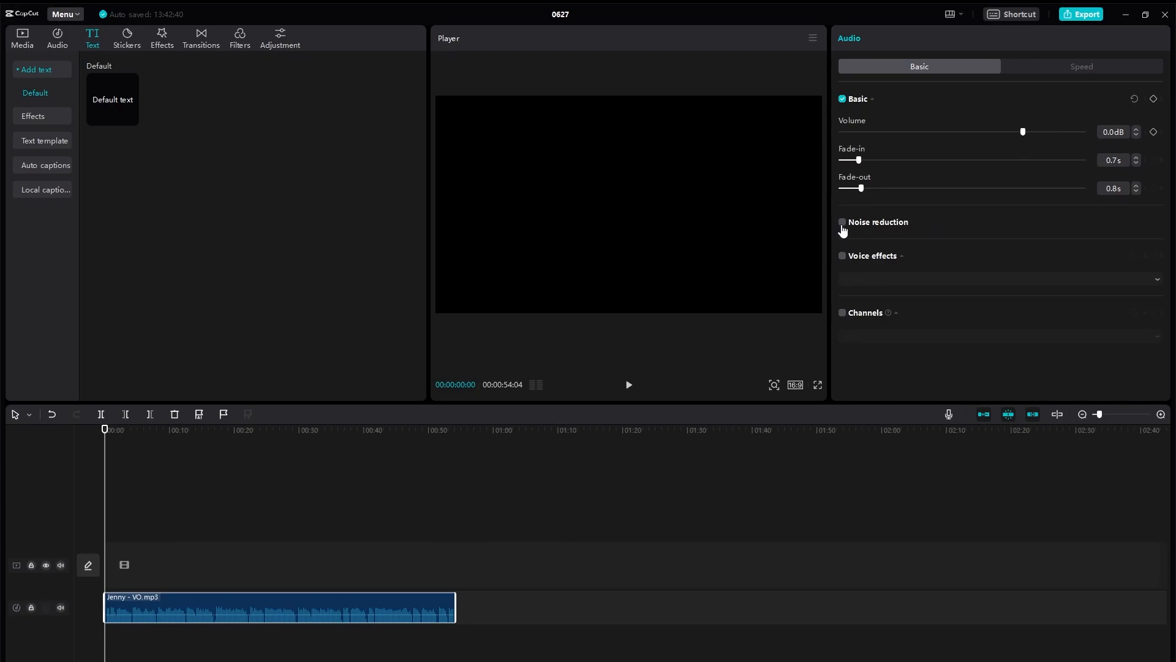
- Enable Noise reduction and Voice effects on the voiceover, leaving the effect at None
{"action": "left_click", "coordinate": [842, 222]}
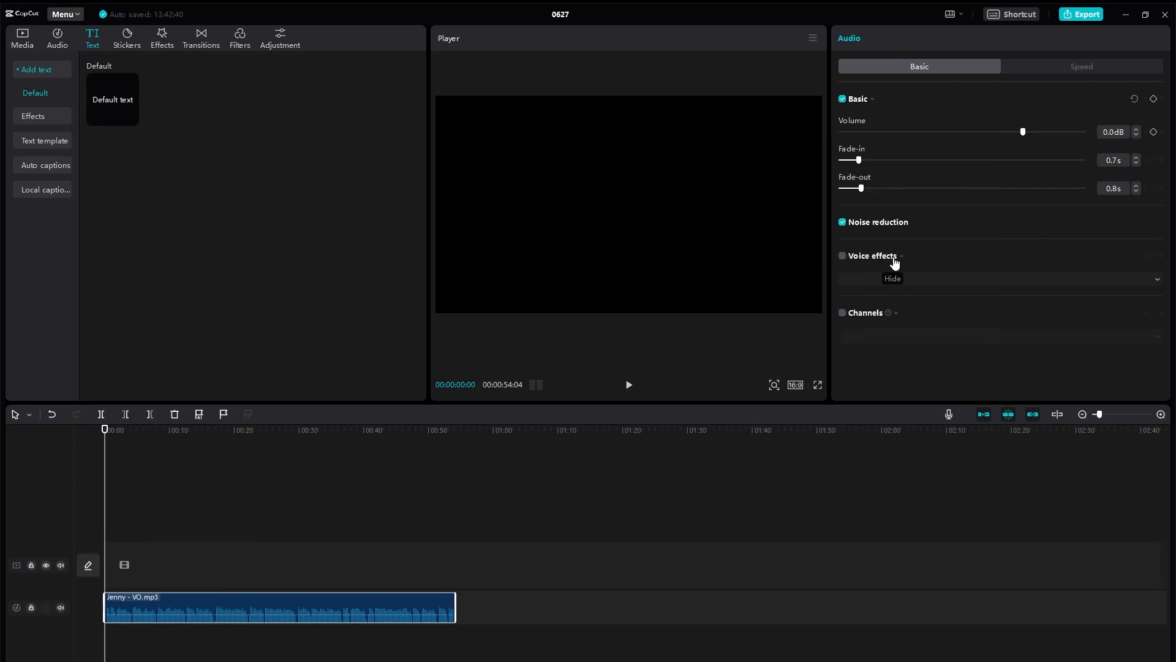
{"action": "mouse_move", "coordinate": [965, 285]}
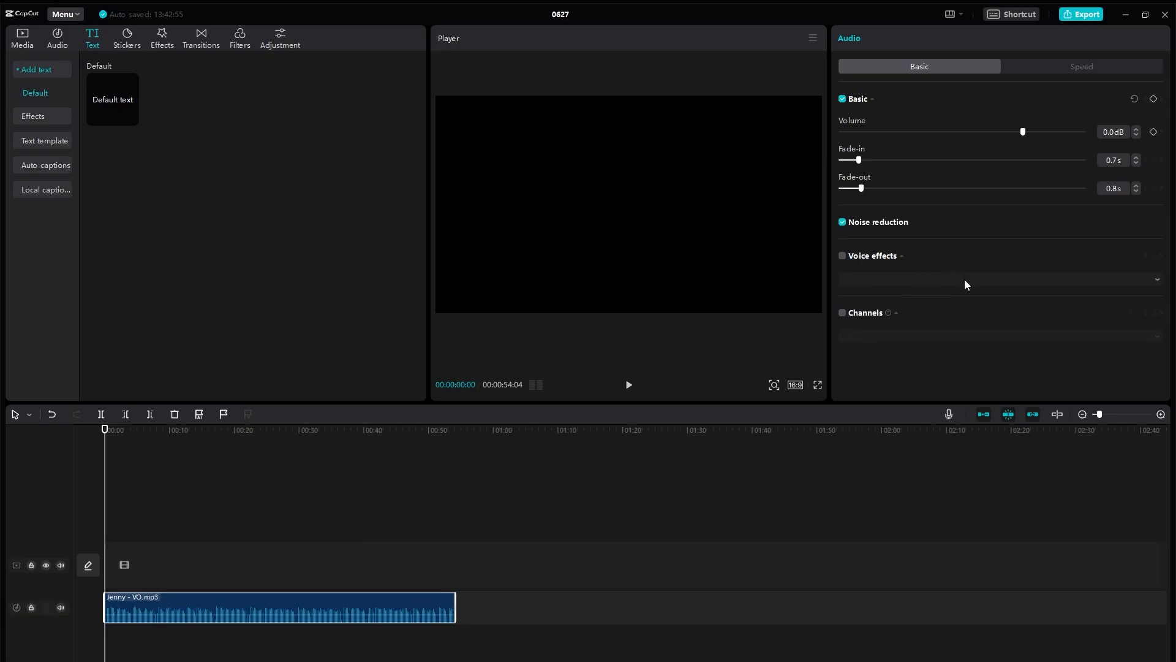
{"action": "mouse_move", "coordinate": [841, 266]}
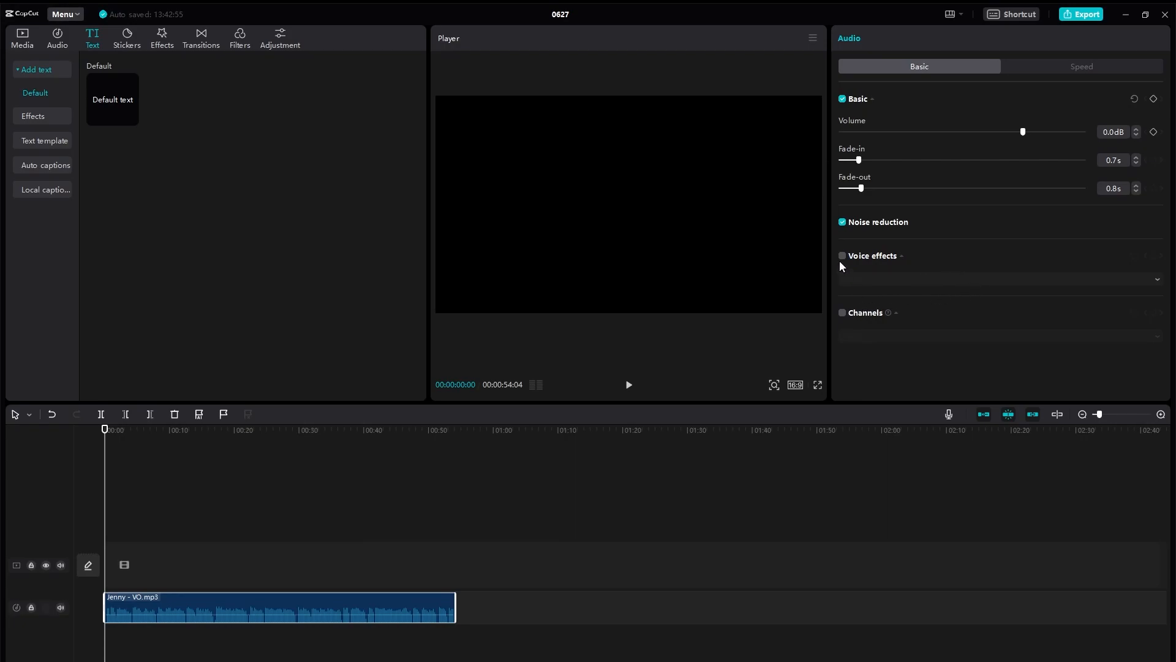
{"action": "left_click", "coordinate": [841, 256]}
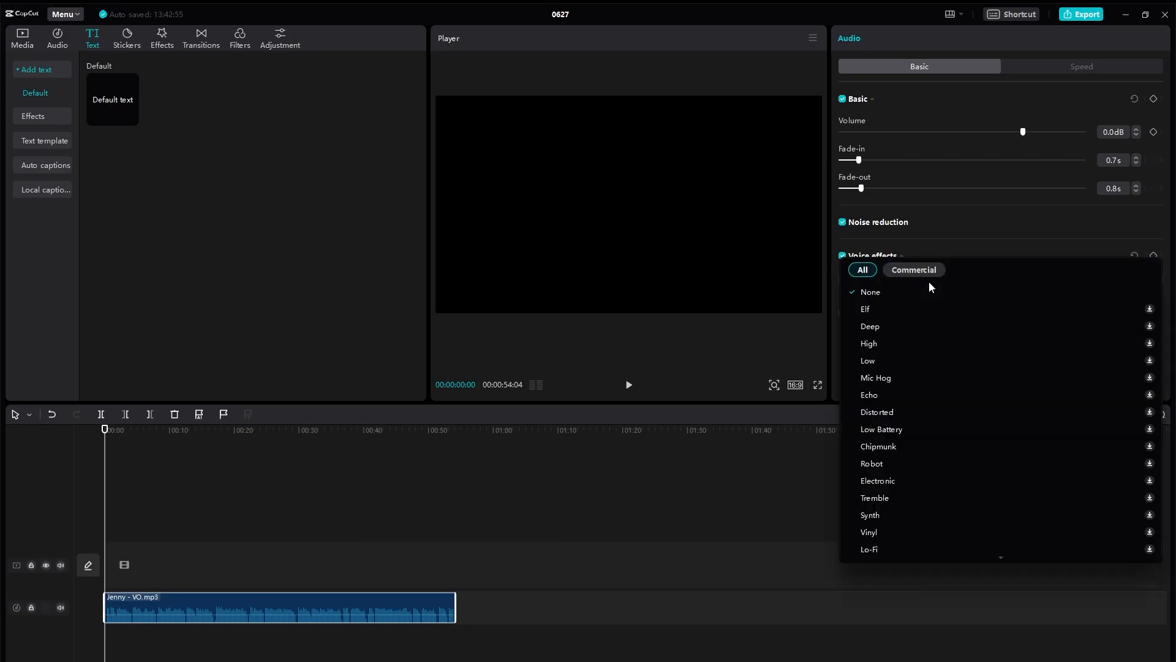
{"action": "mouse_move", "coordinate": [963, 471]}
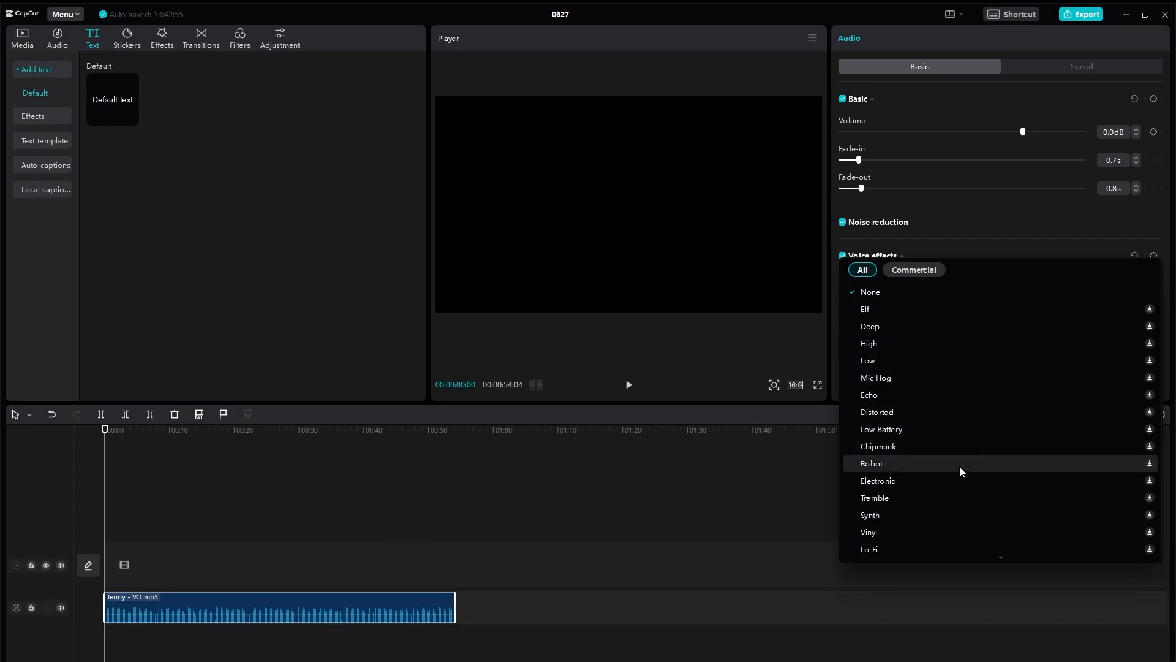
{"action": "mouse_move", "coordinate": [935, 234]}
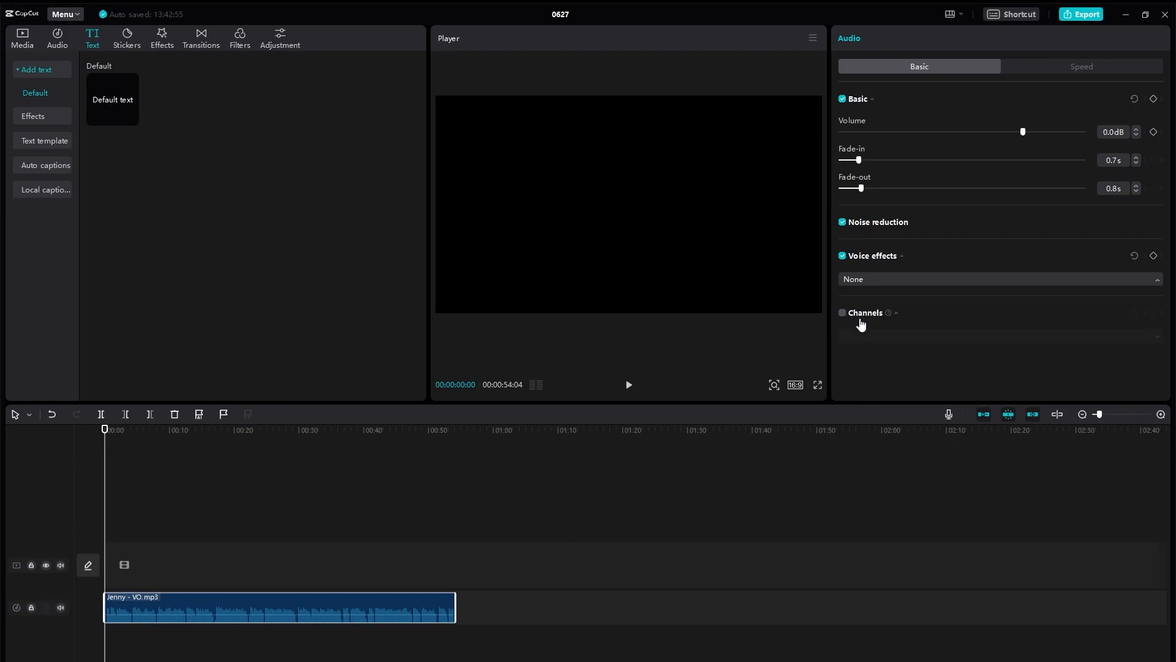
{"action": "mouse_move", "coordinate": [872, 393]}
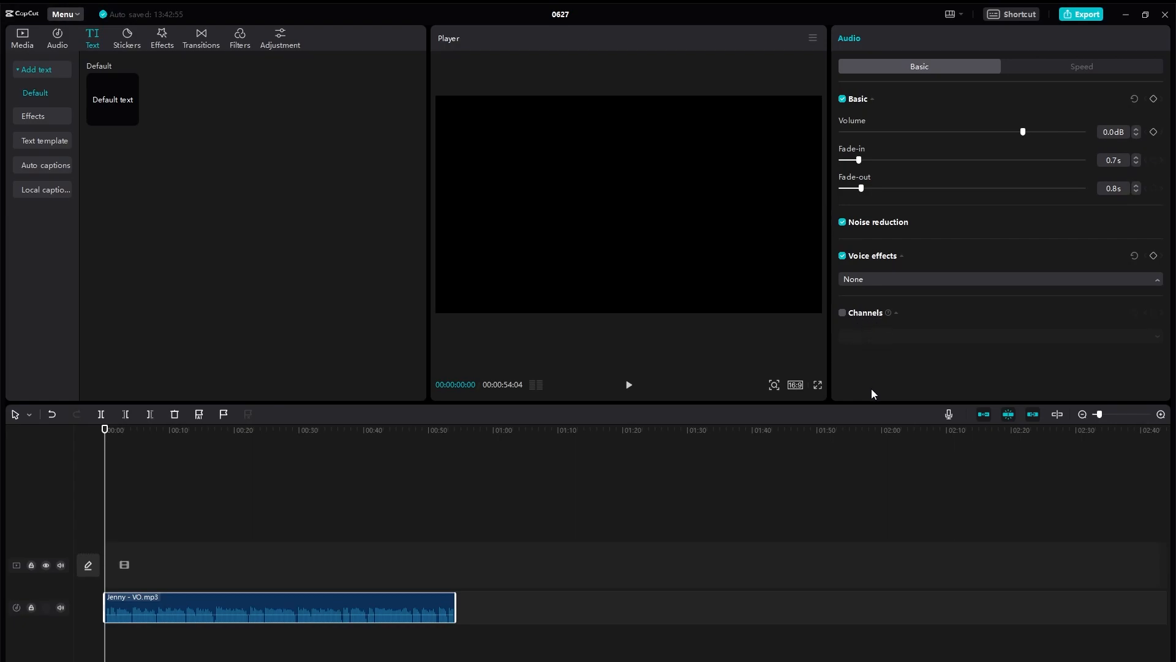